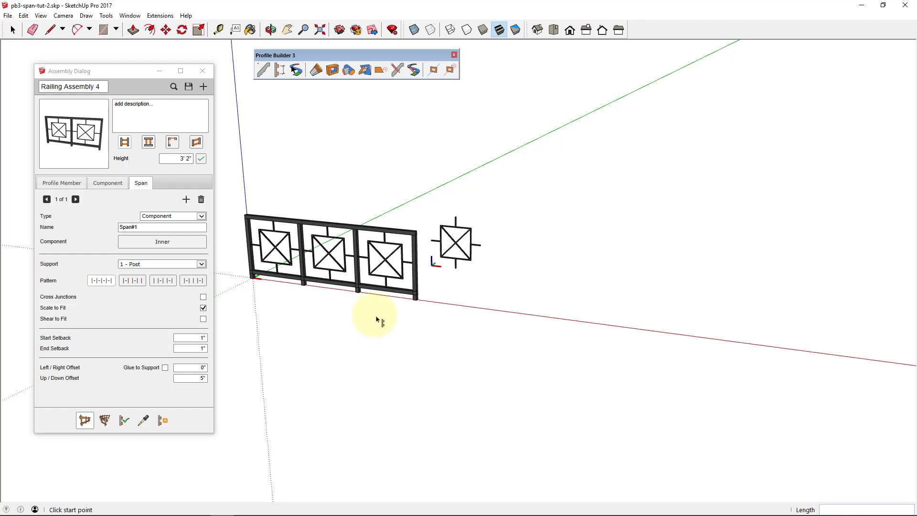
Draw a railing path from a start point to an end point with the Profile Builder assembly tool
click(370, 311)
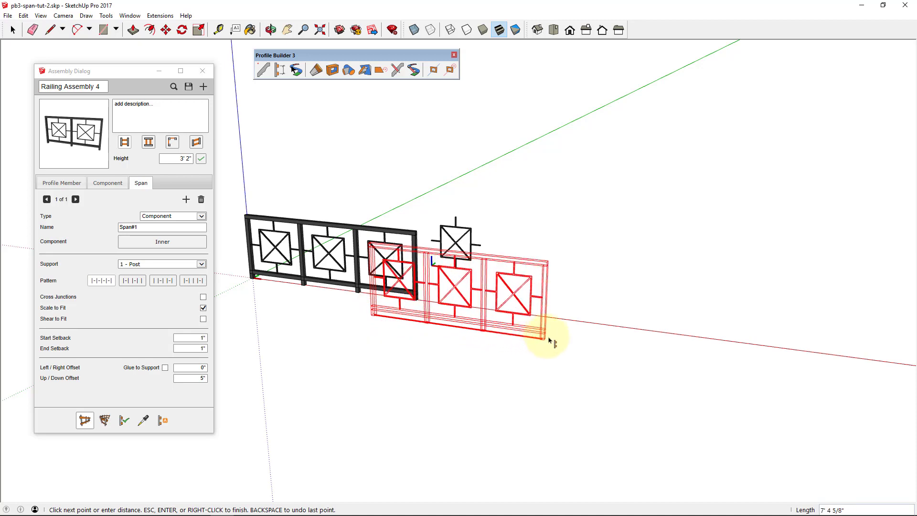
click(107, 182)
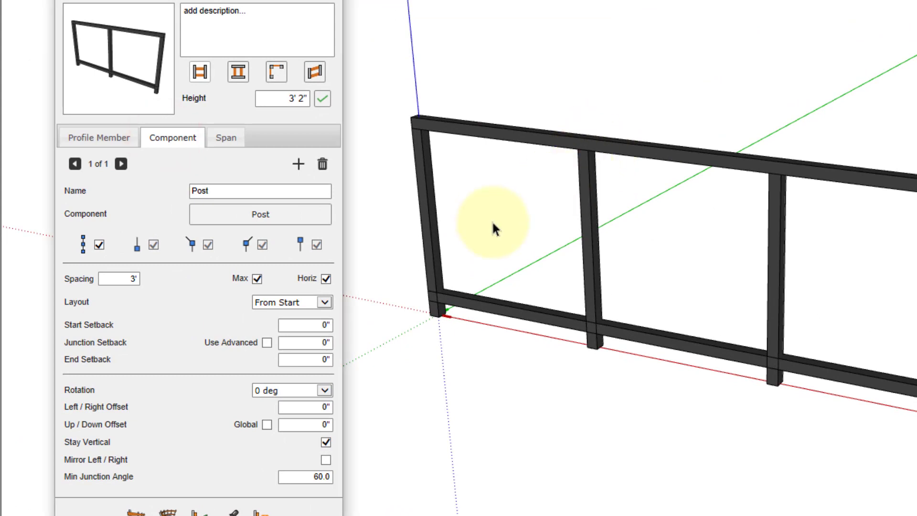
Add a new span of Component type named 'Panel' to Railing Assembly 4
click(98, 137)
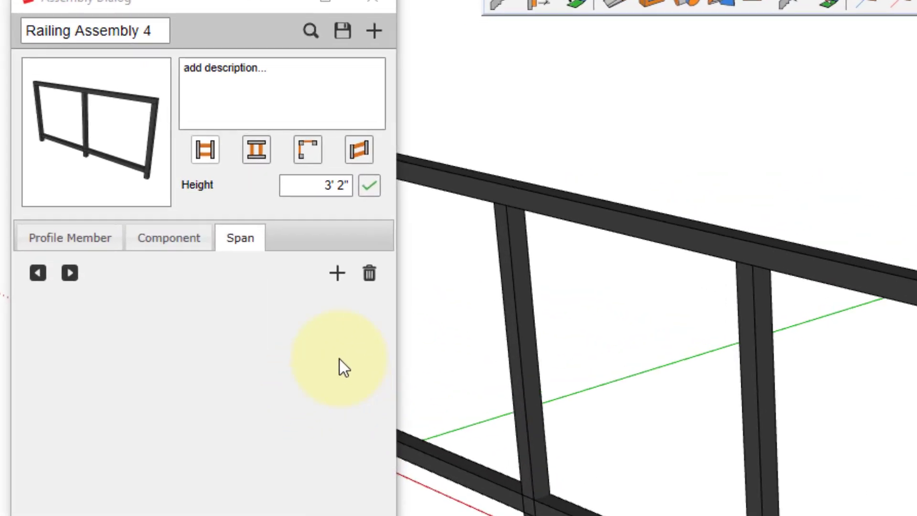
click(328, 274)
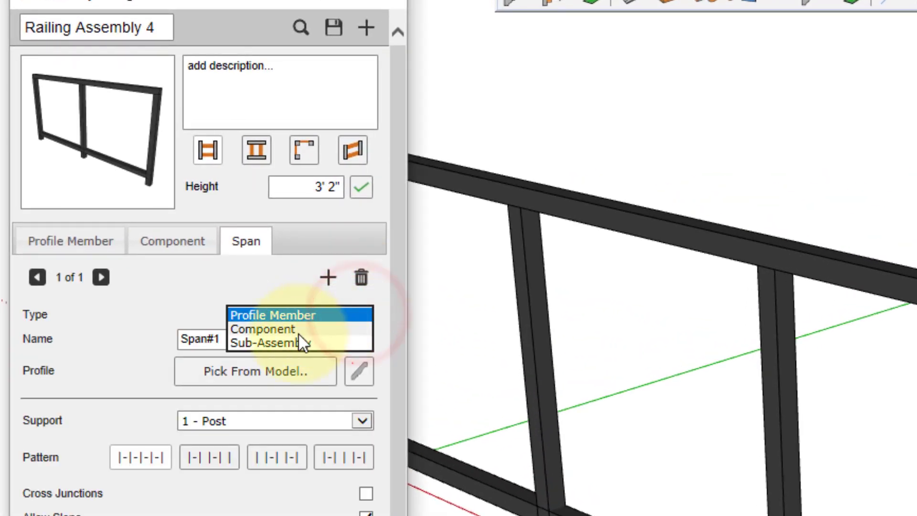
click(262, 329)
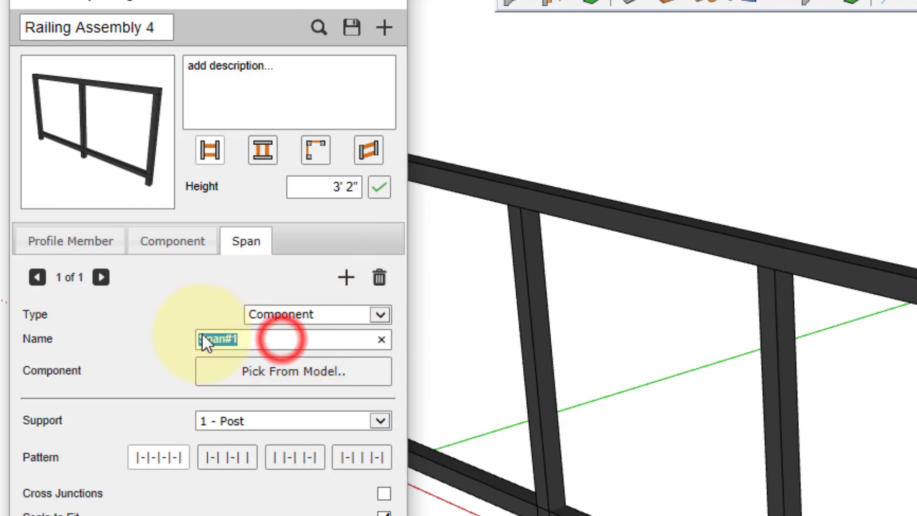
text(Panel)
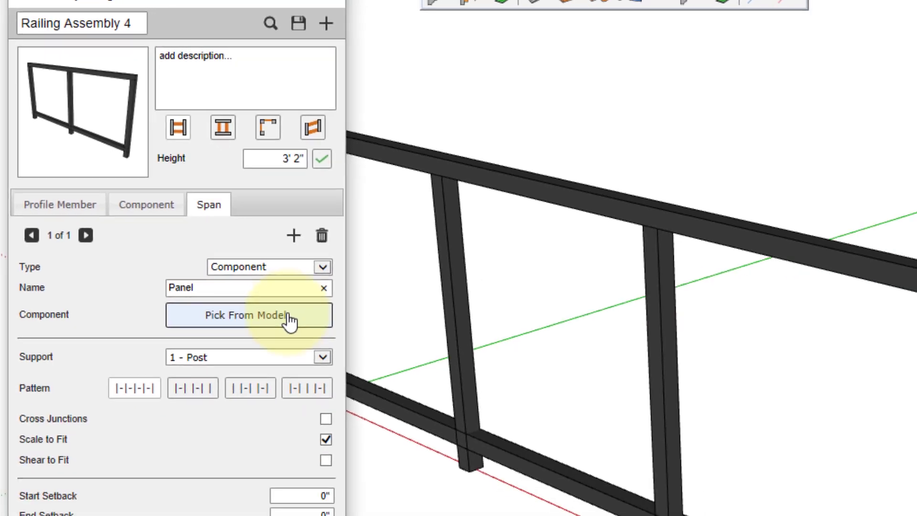
Pick the Inner X-panel component from the model as the Panel span's component
click(247, 315)
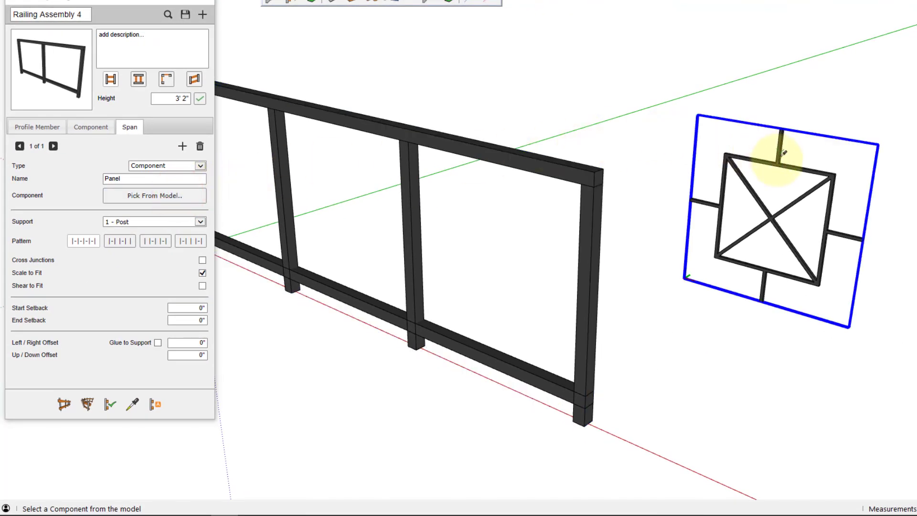
mouse_move(782, 160)
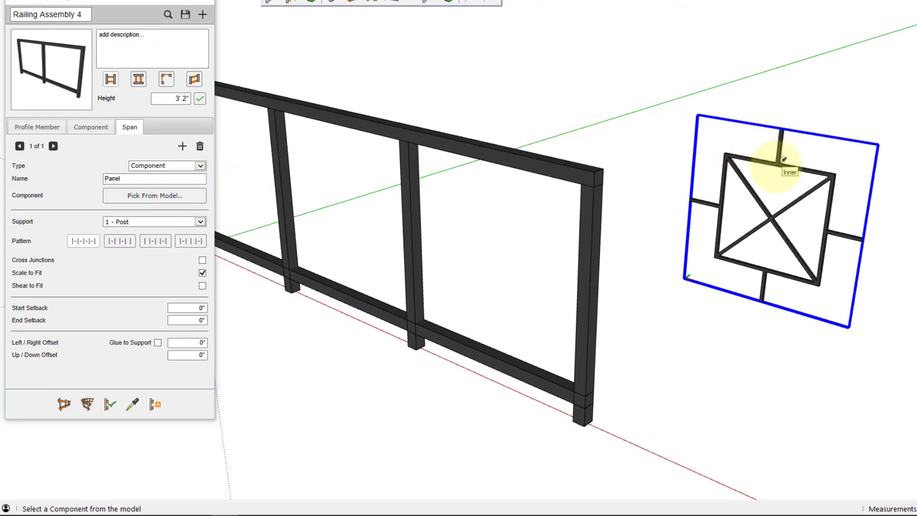
click(781, 156)
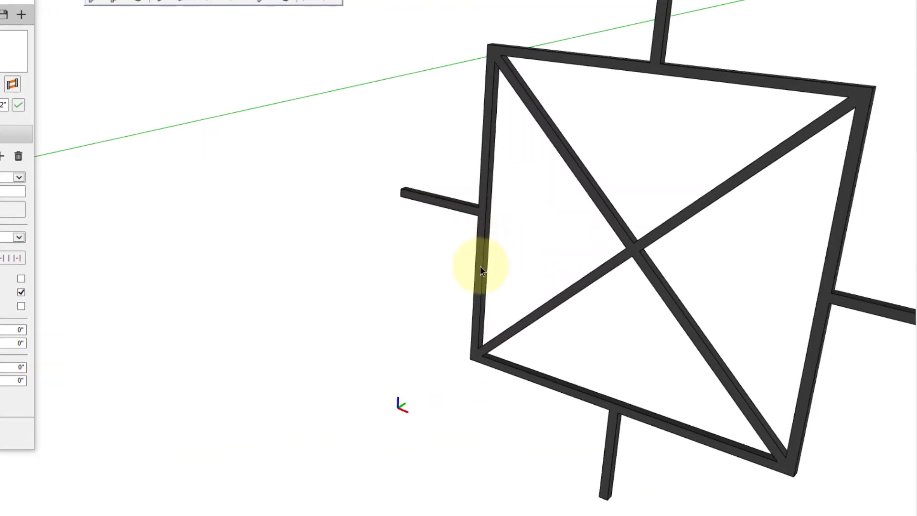
mouse_move(476, 361)
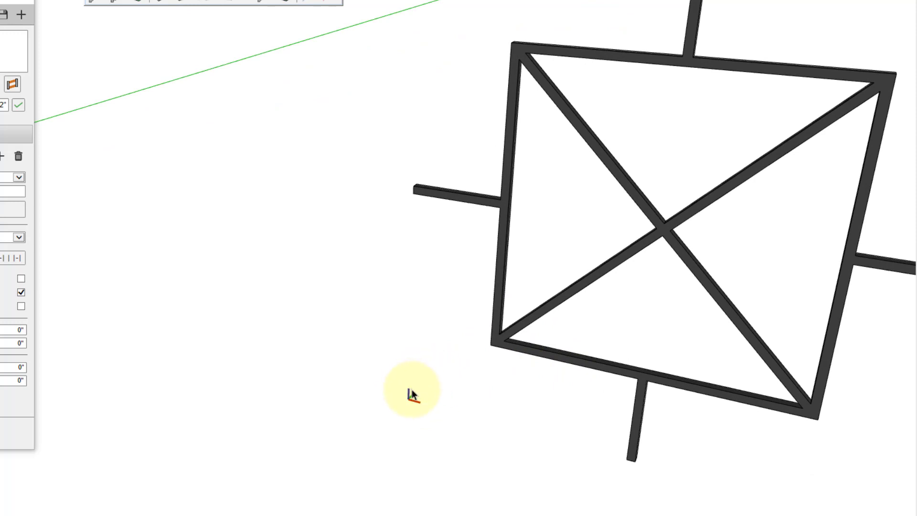
mouse_move(435, 386)
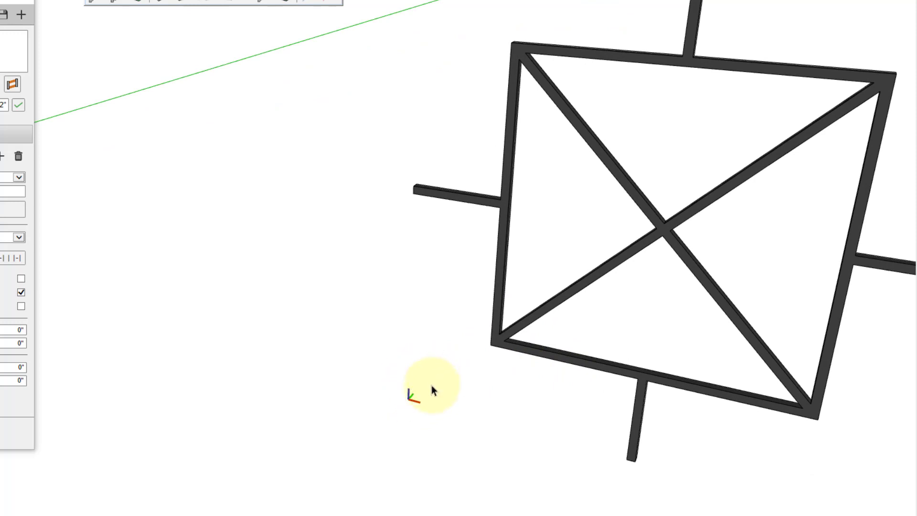
mouse_move(434, 356)
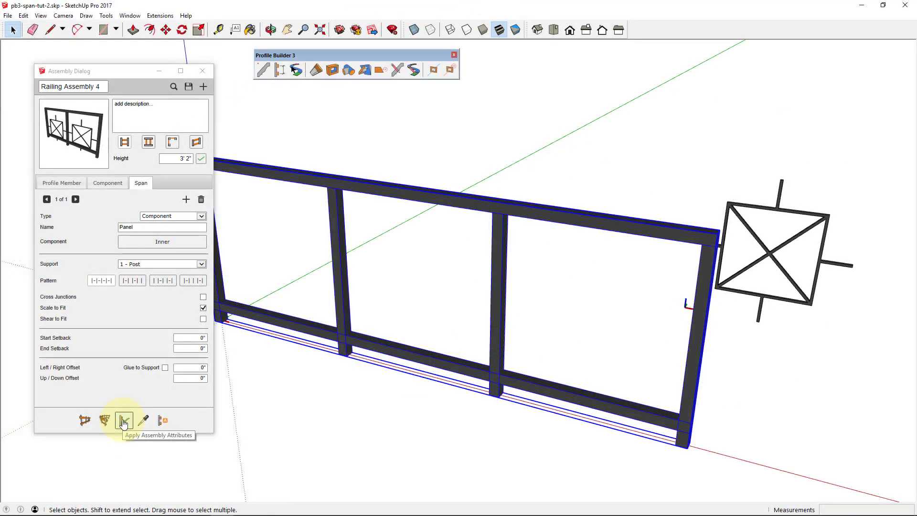
Apply the assembly attributes so Inner X-panels fill each bay between the posts
click(123, 420)
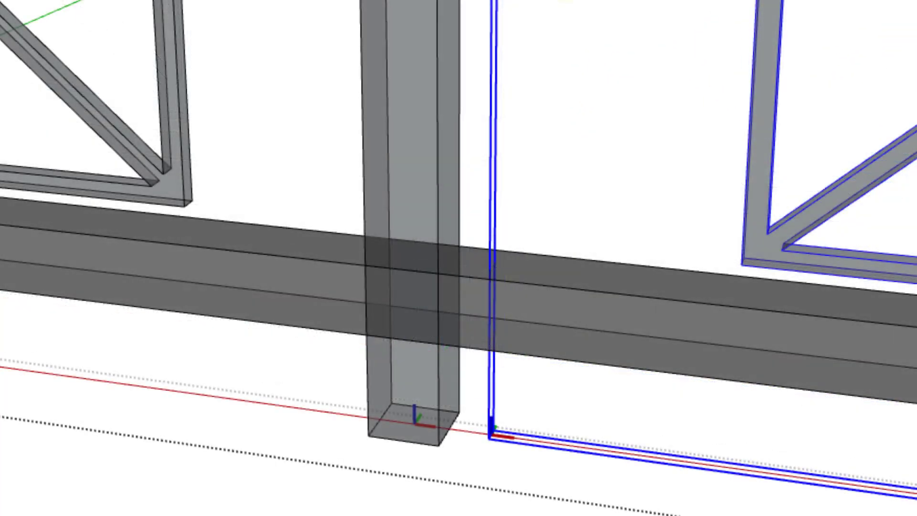
mouse_move(410, 432)
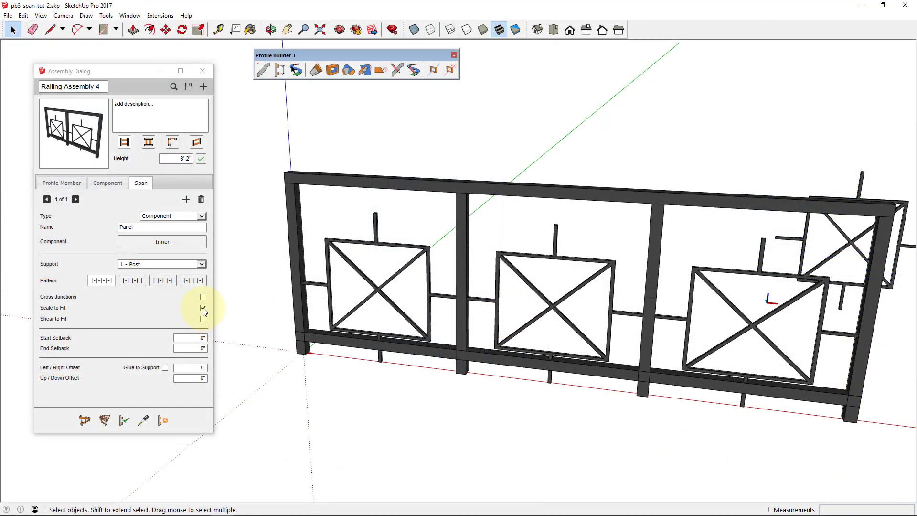
Set the Panel span's Up / Down Offset to 5" and apply it to the railing
click(202, 307)
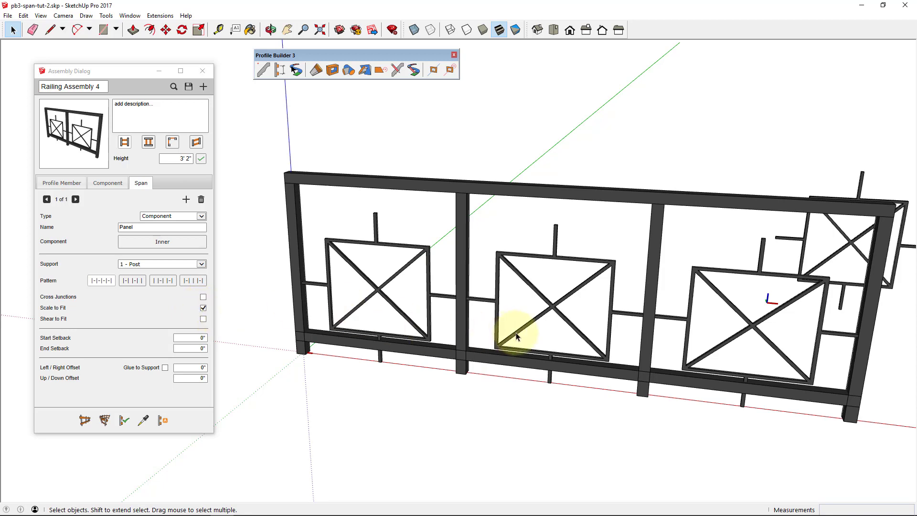
mouse_move(465, 301)
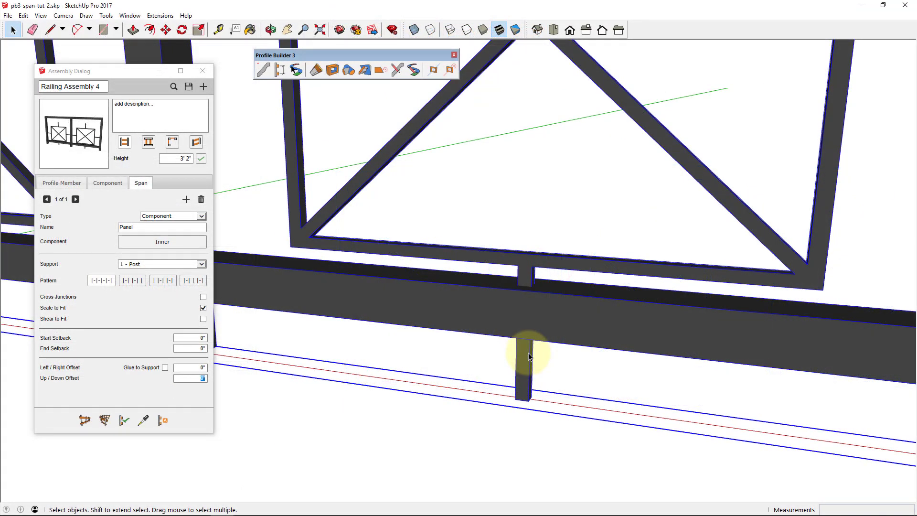
click(45, 30)
text(5)
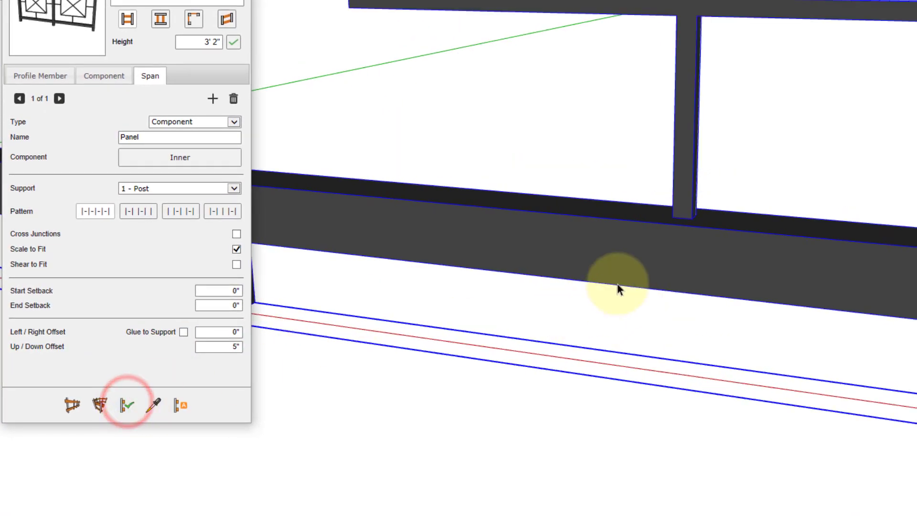
click(125, 405)
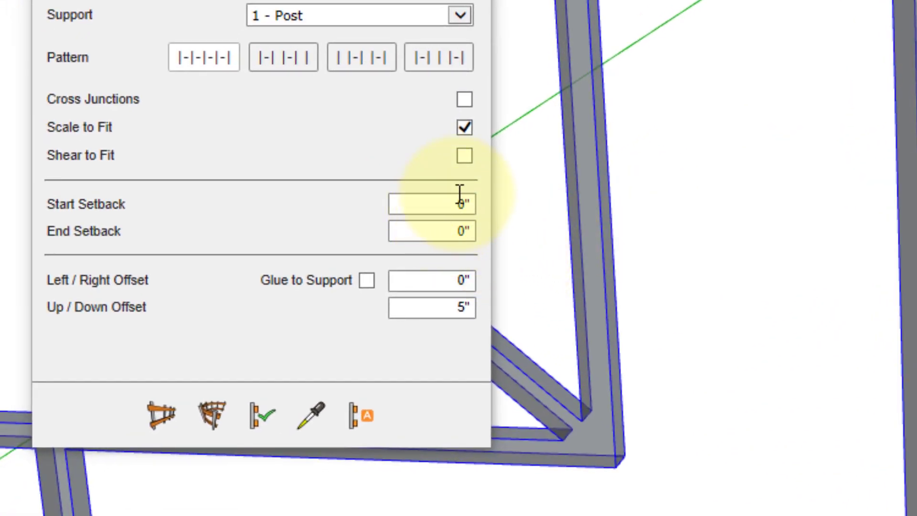
Set the Panel span's start and end setbacks to 1" from the posts
click(445, 204)
text(1)
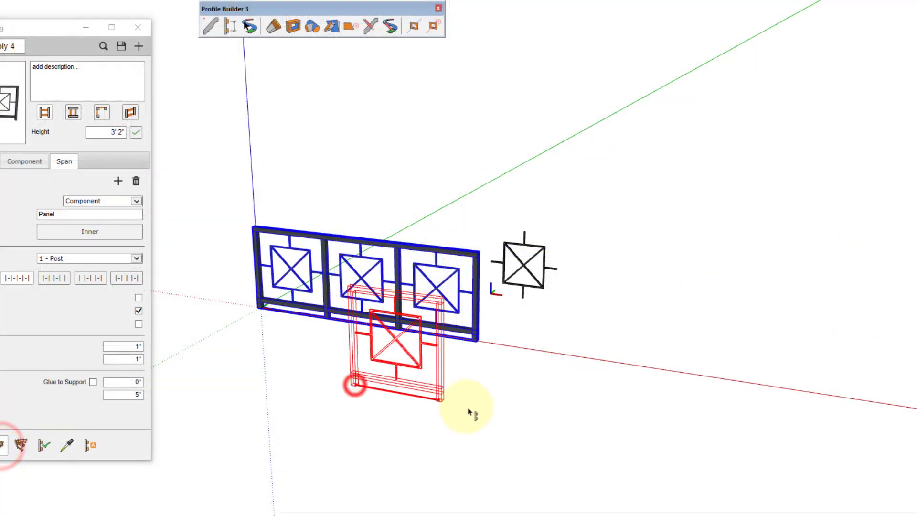
Draw a sloped path to generate a railing run with raised X-panels in each bay
drag(350, 385, 725, 465)
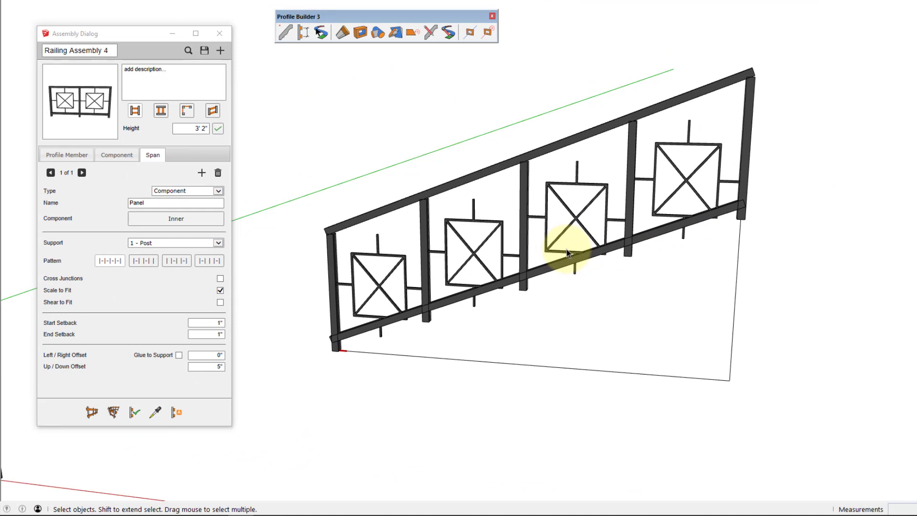
mouse_move(465, 286)
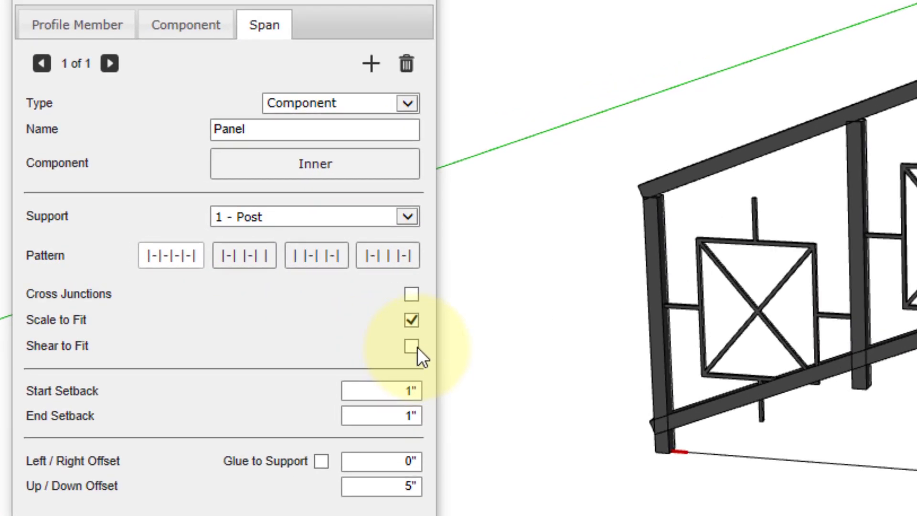
Uncheck Stay Vertical for the Post component so posts tilt with the slope
click(186, 24)
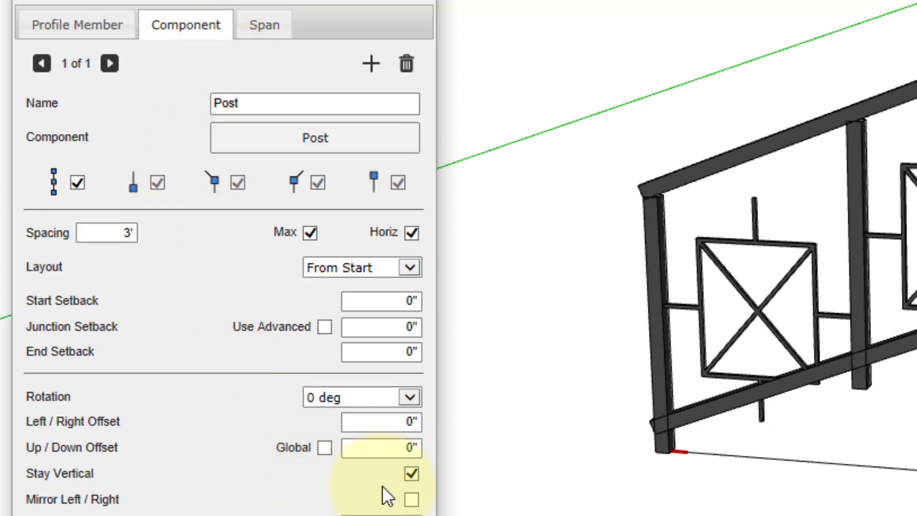
click(410, 473)
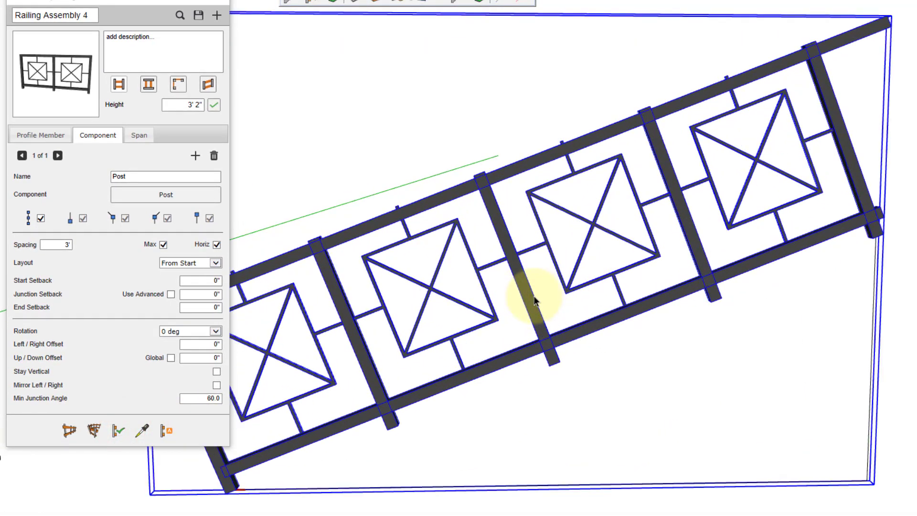
mouse_move(529, 305)
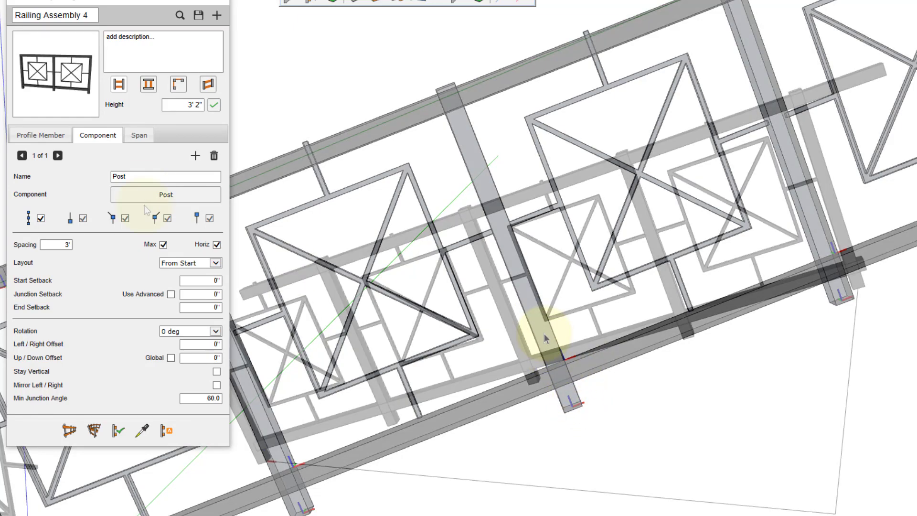
Enable Shear to Fit on the Panel span and inspect a post and rail joint
click(138, 135)
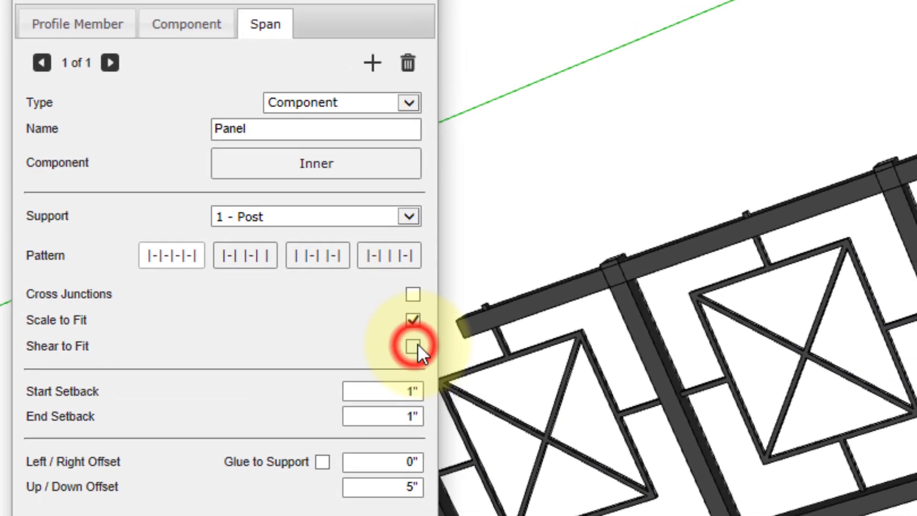
click(411, 343)
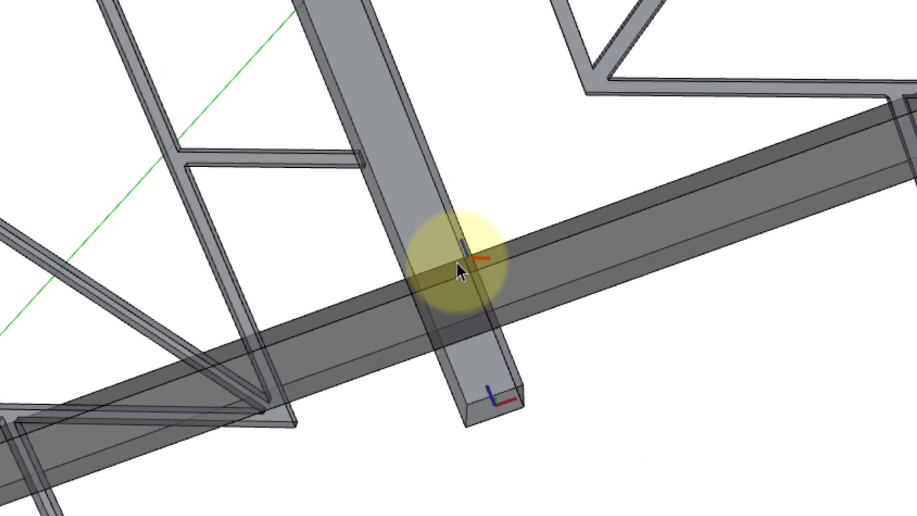
drag(462, 269, 447, 267)
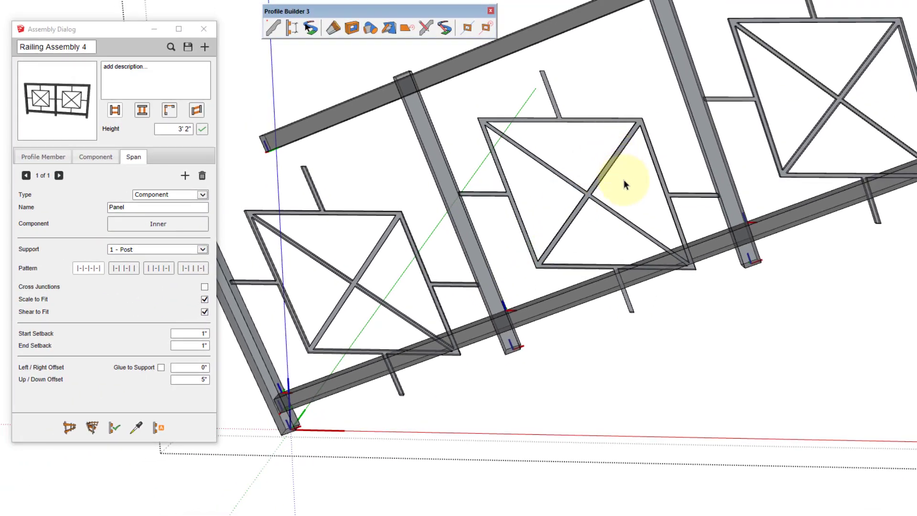
mouse_move(473, 193)
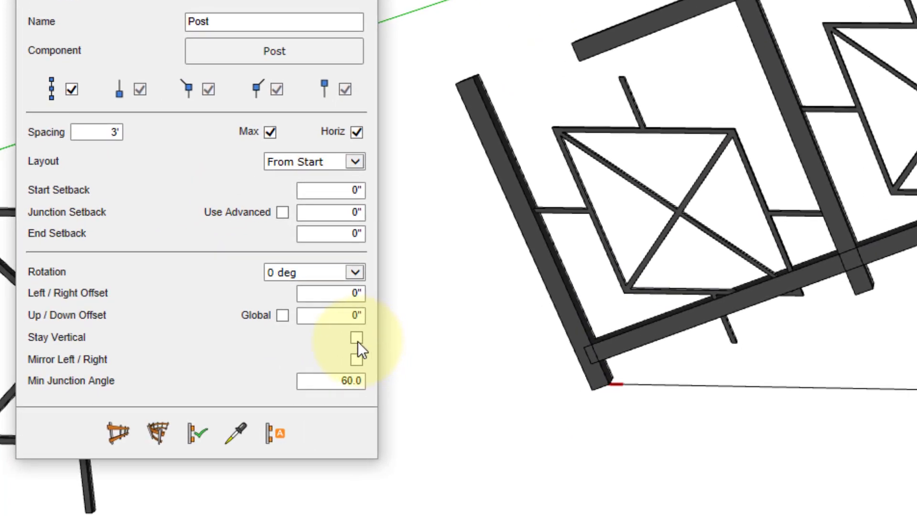
Re-check Stay Vertical for the Post component so posts stand plumb beside sheared panels
click(356, 341)
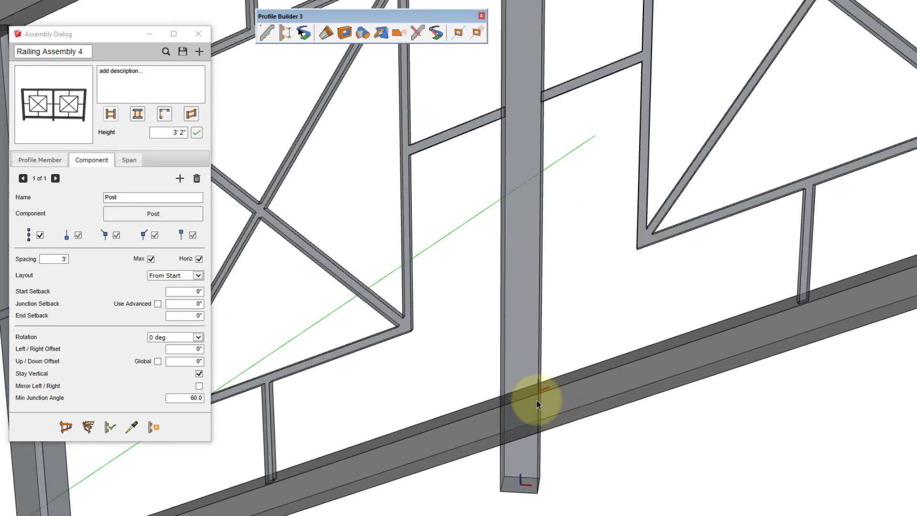
mouse_move(523, 397)
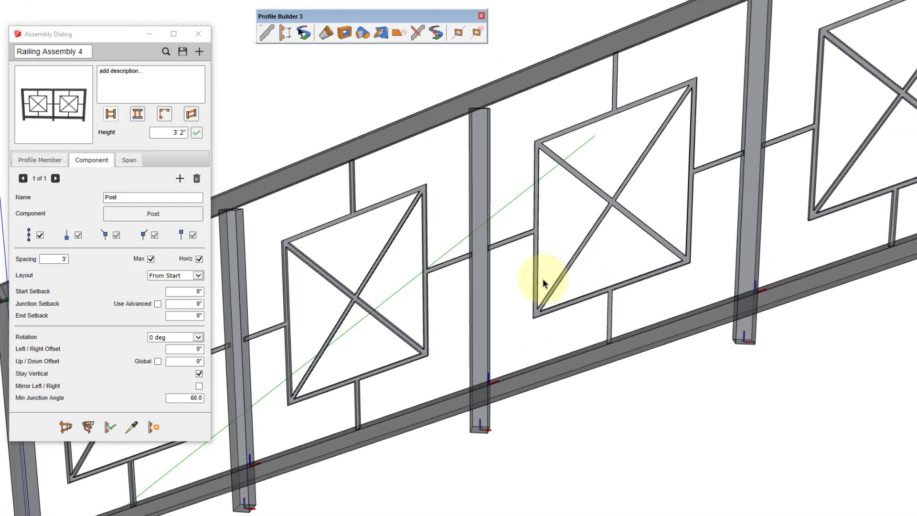
mouse_move(557, 269)
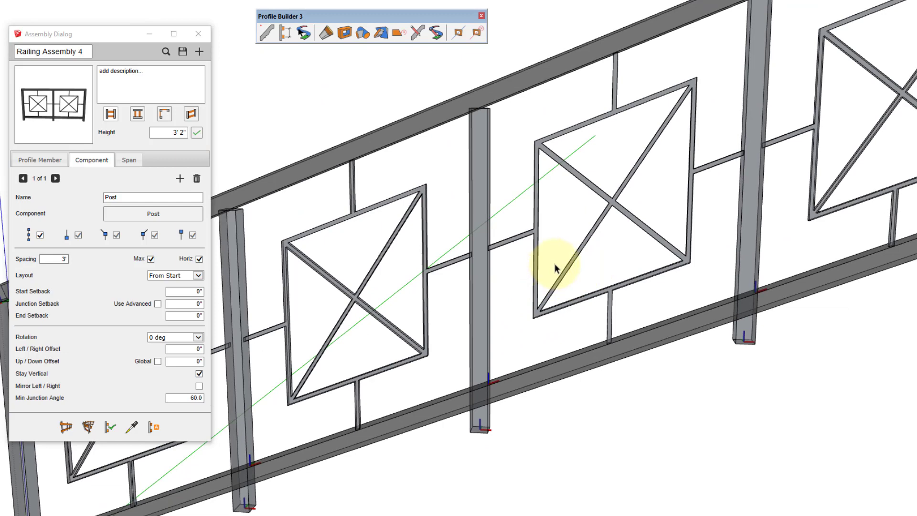